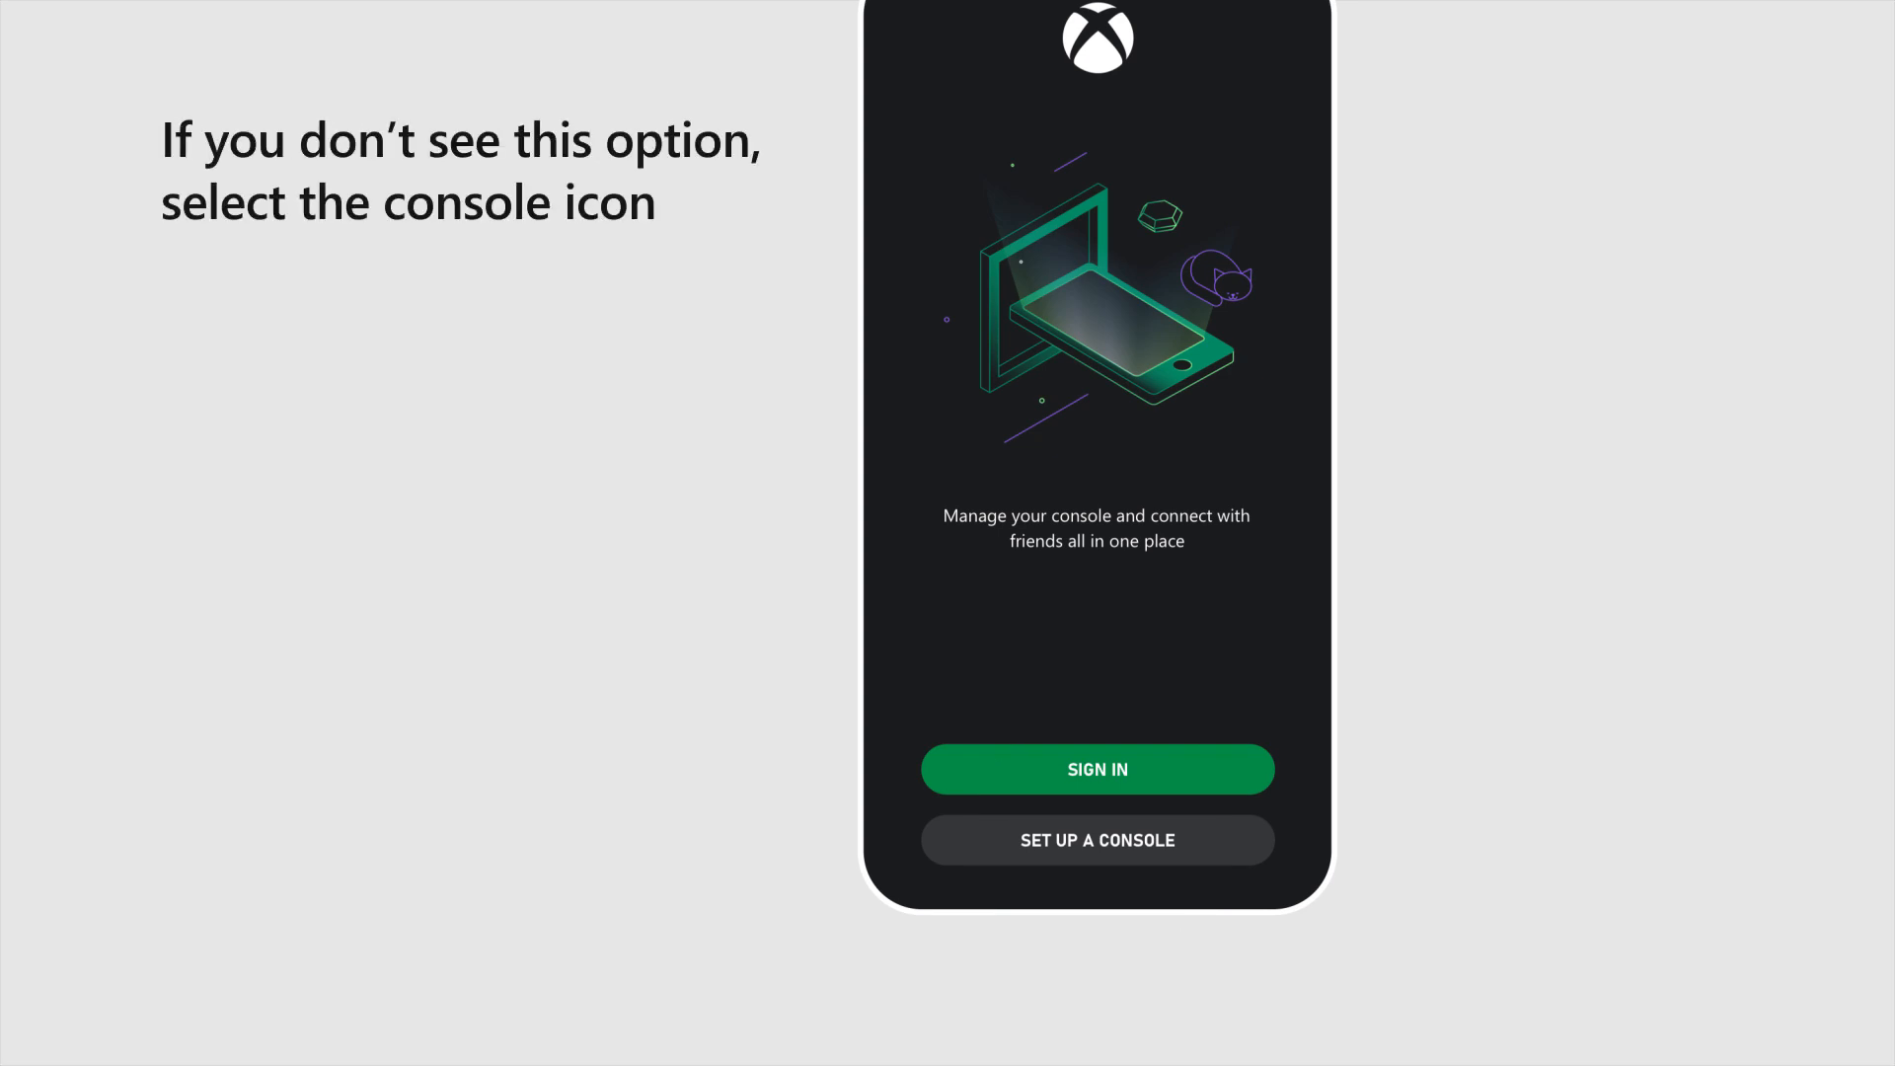
# Begin console setup from the console panel, reaching the new-or-existing console prompt.
pyautogui.click(1096, 767)
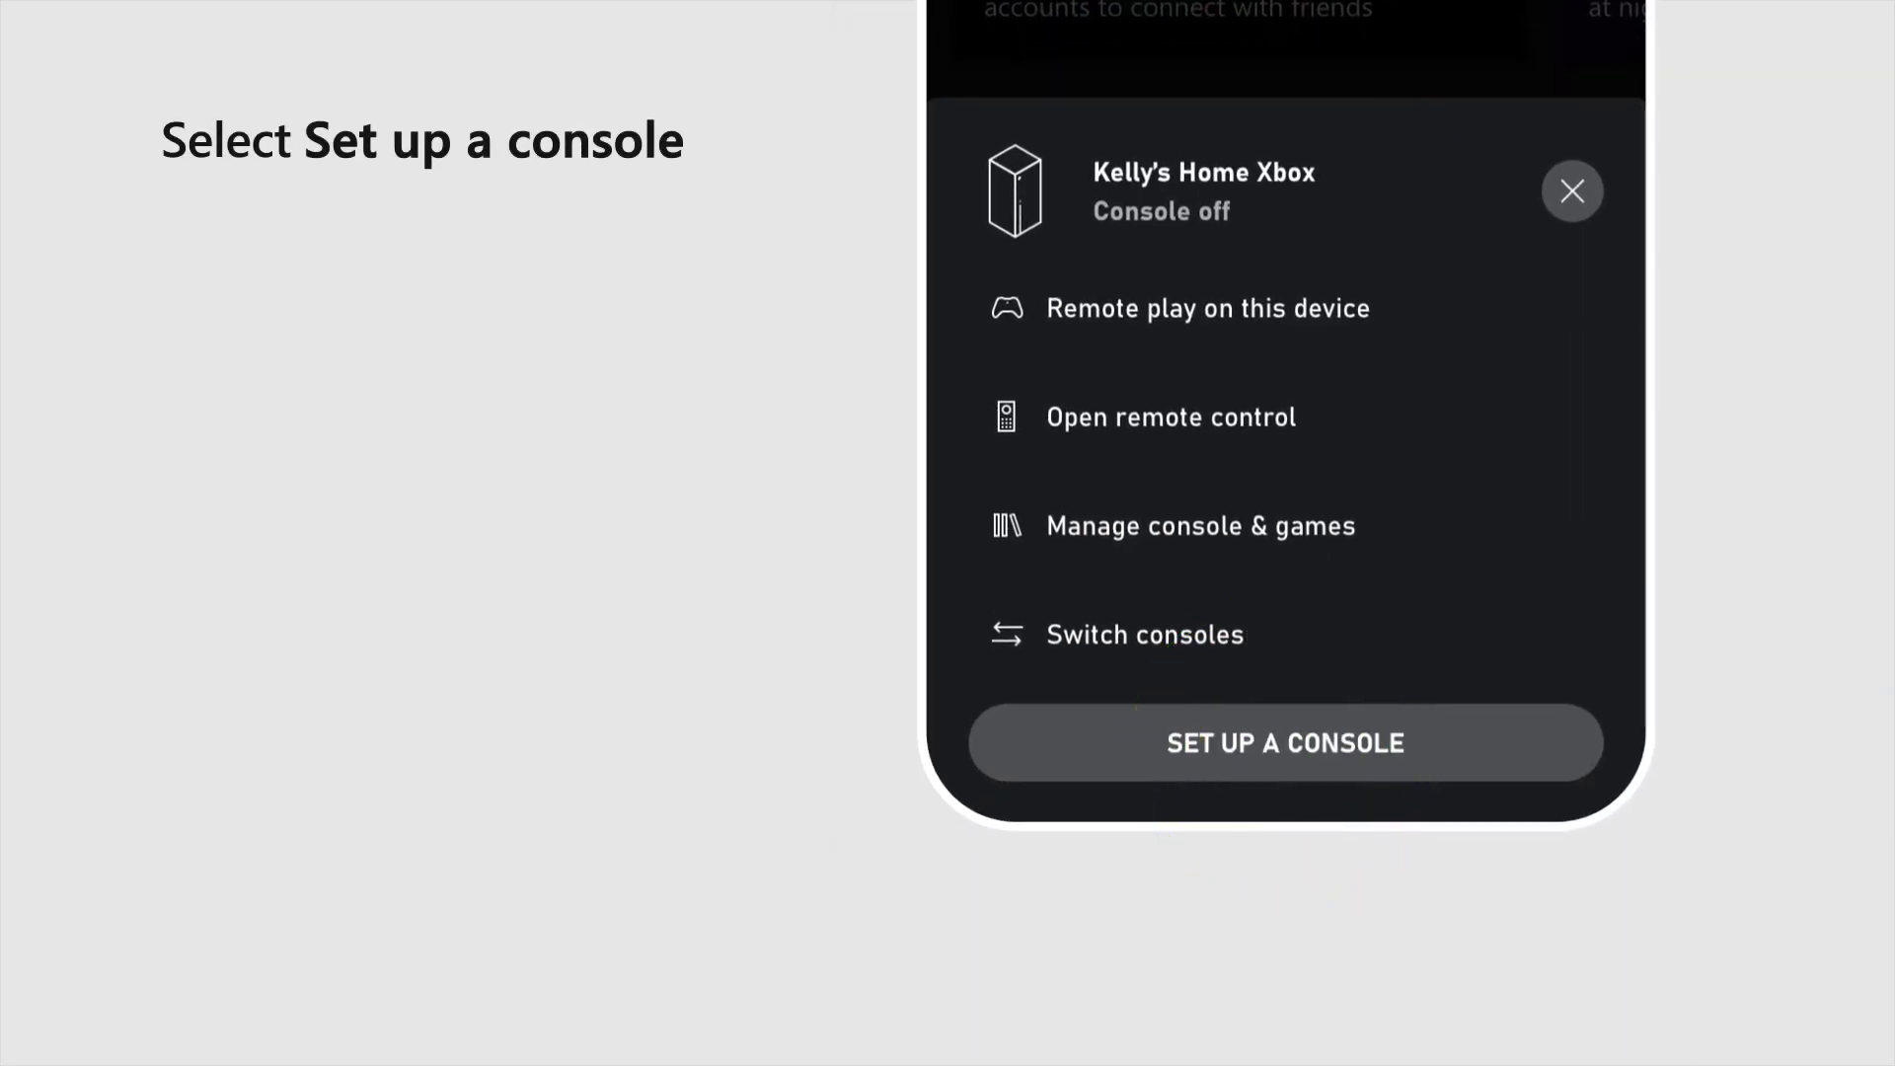
pyautogui.click(1285, 742)
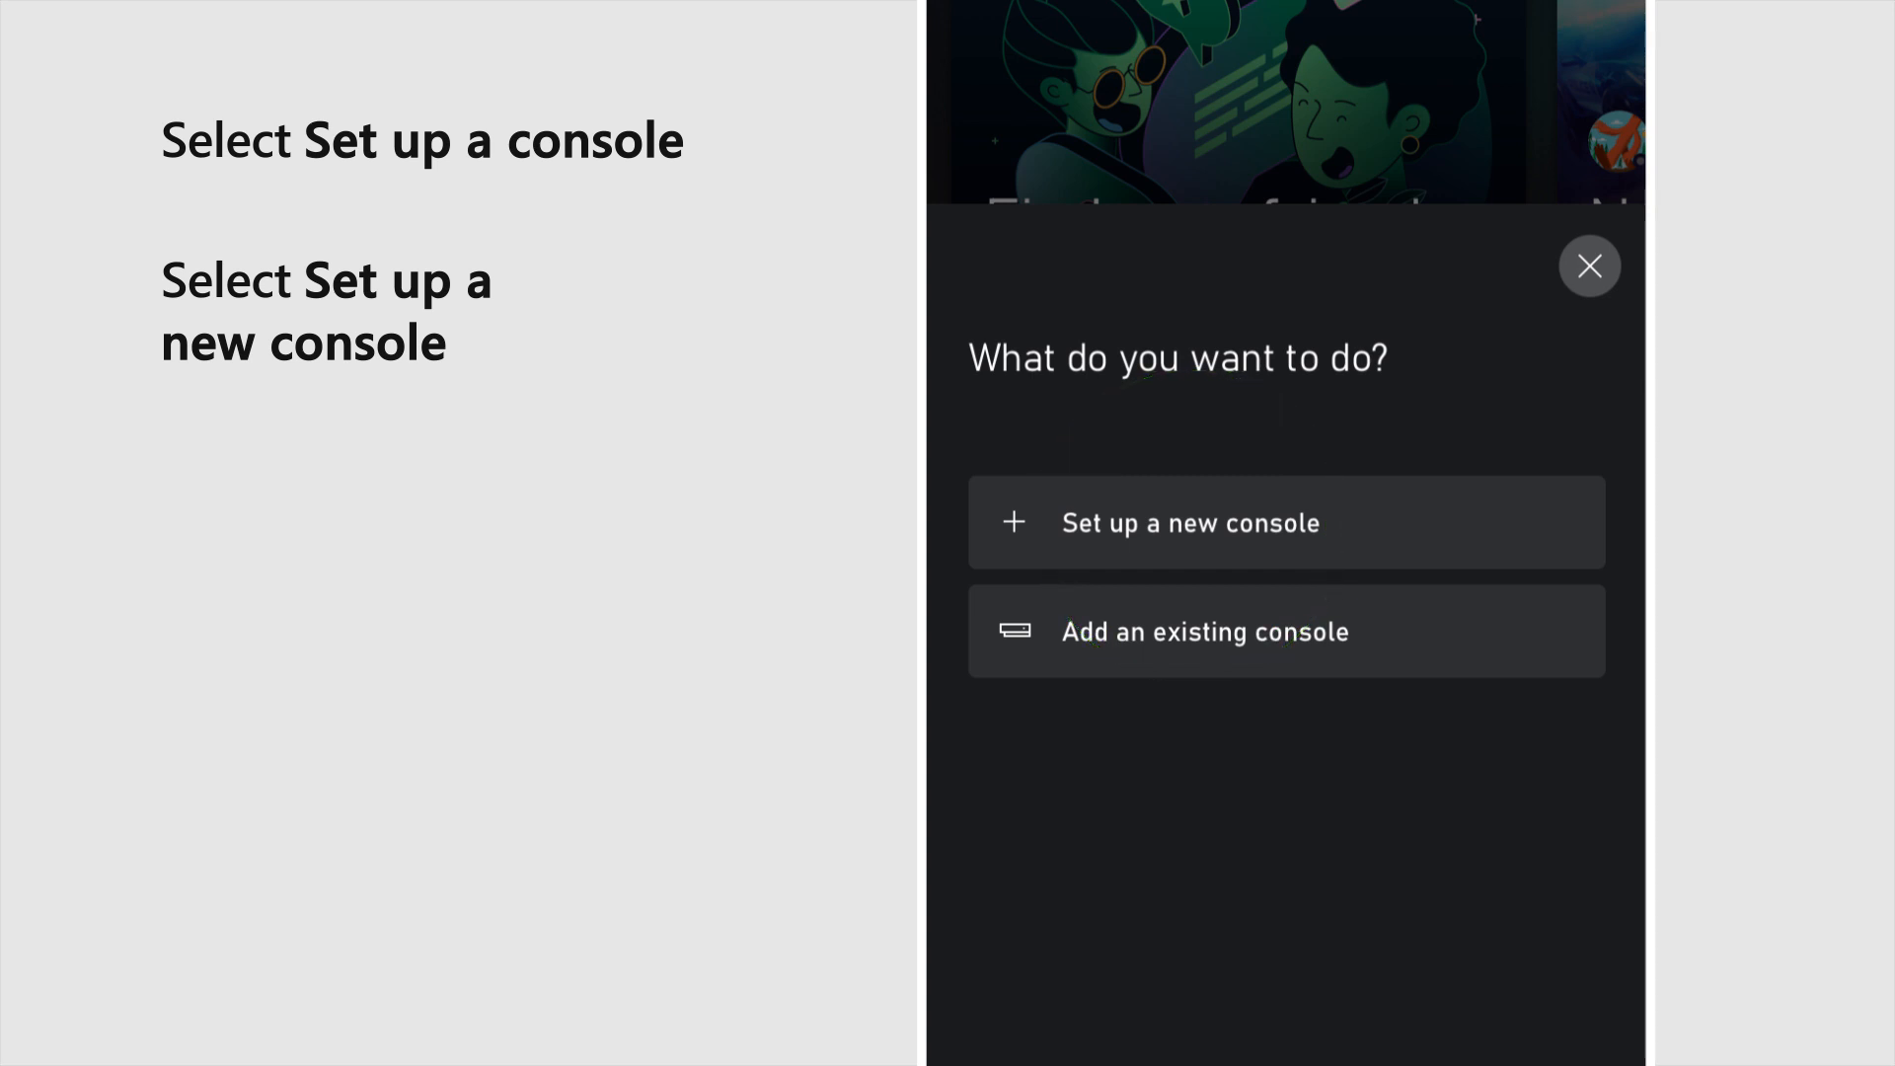
# Set up a new console with No barriers sign-in security and finish on the Done screen.
pyautogui.click(1285, 521)
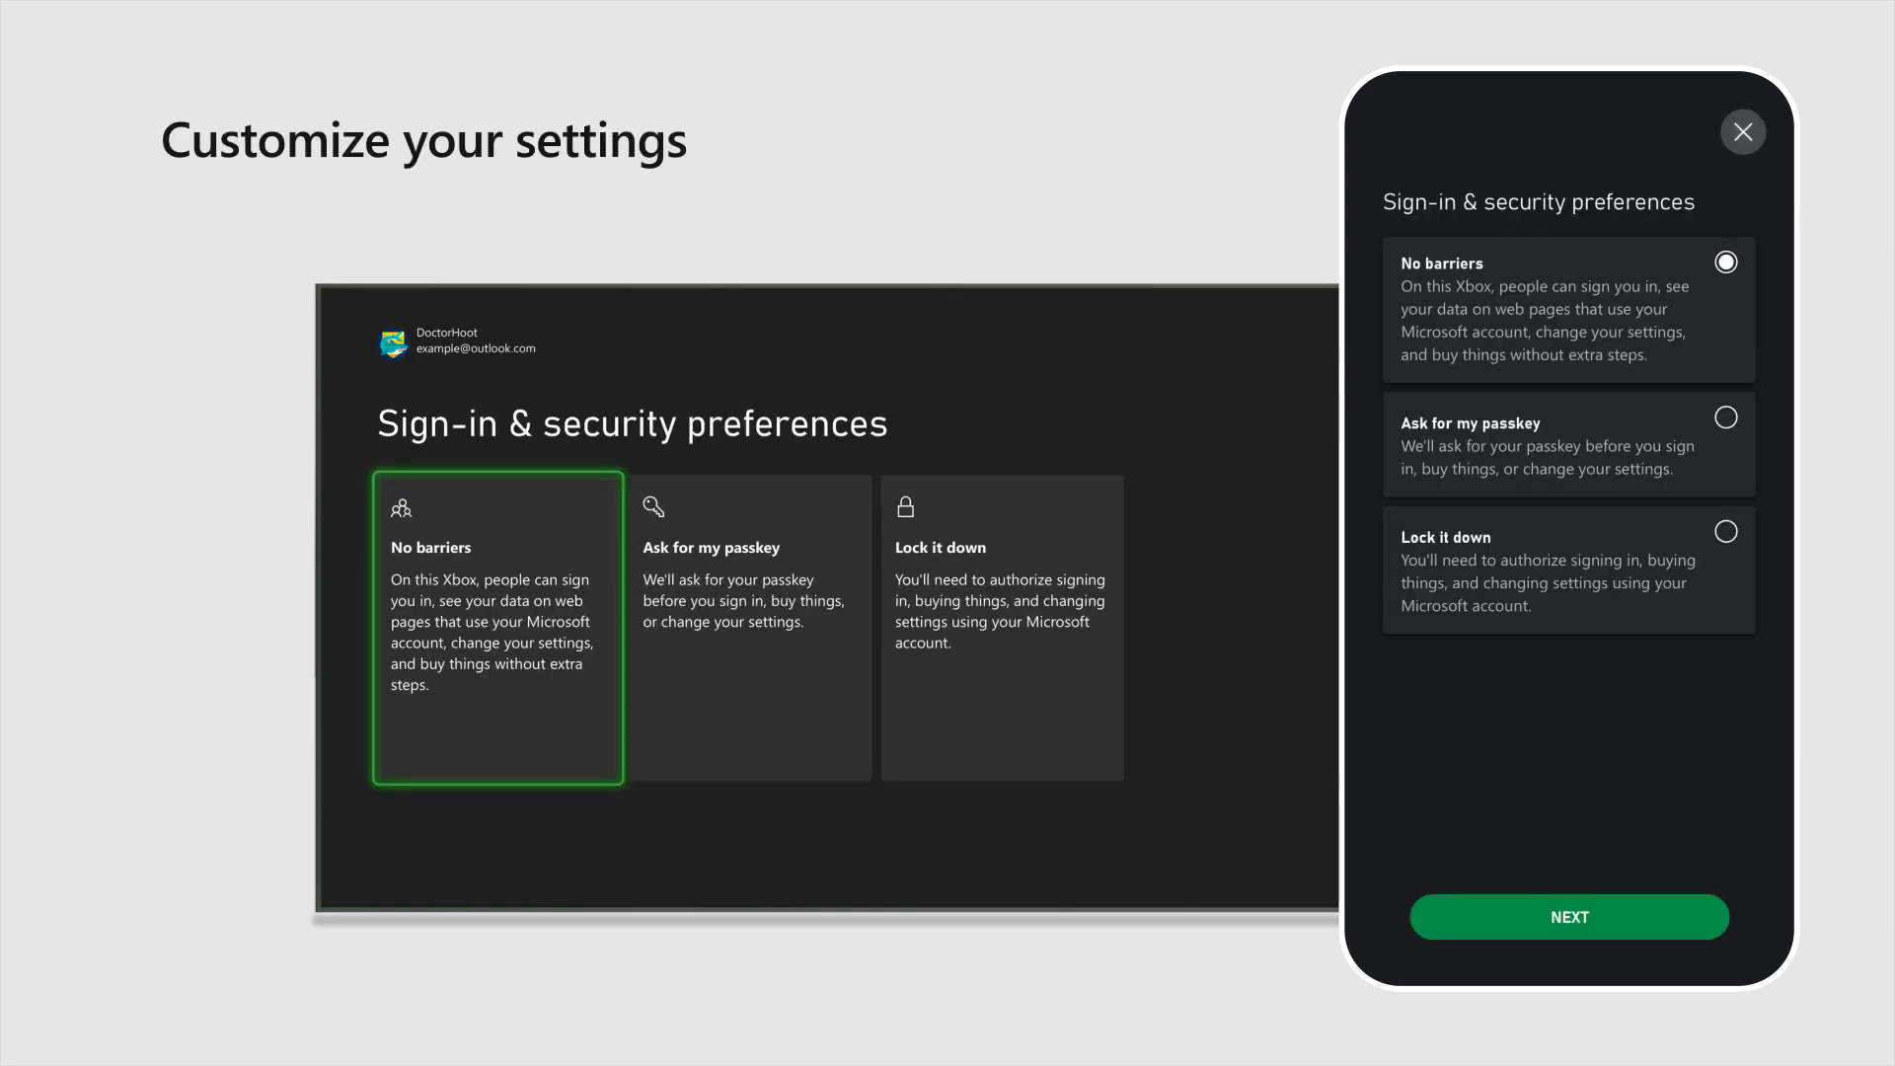
pyautogui.click(1567, 916)
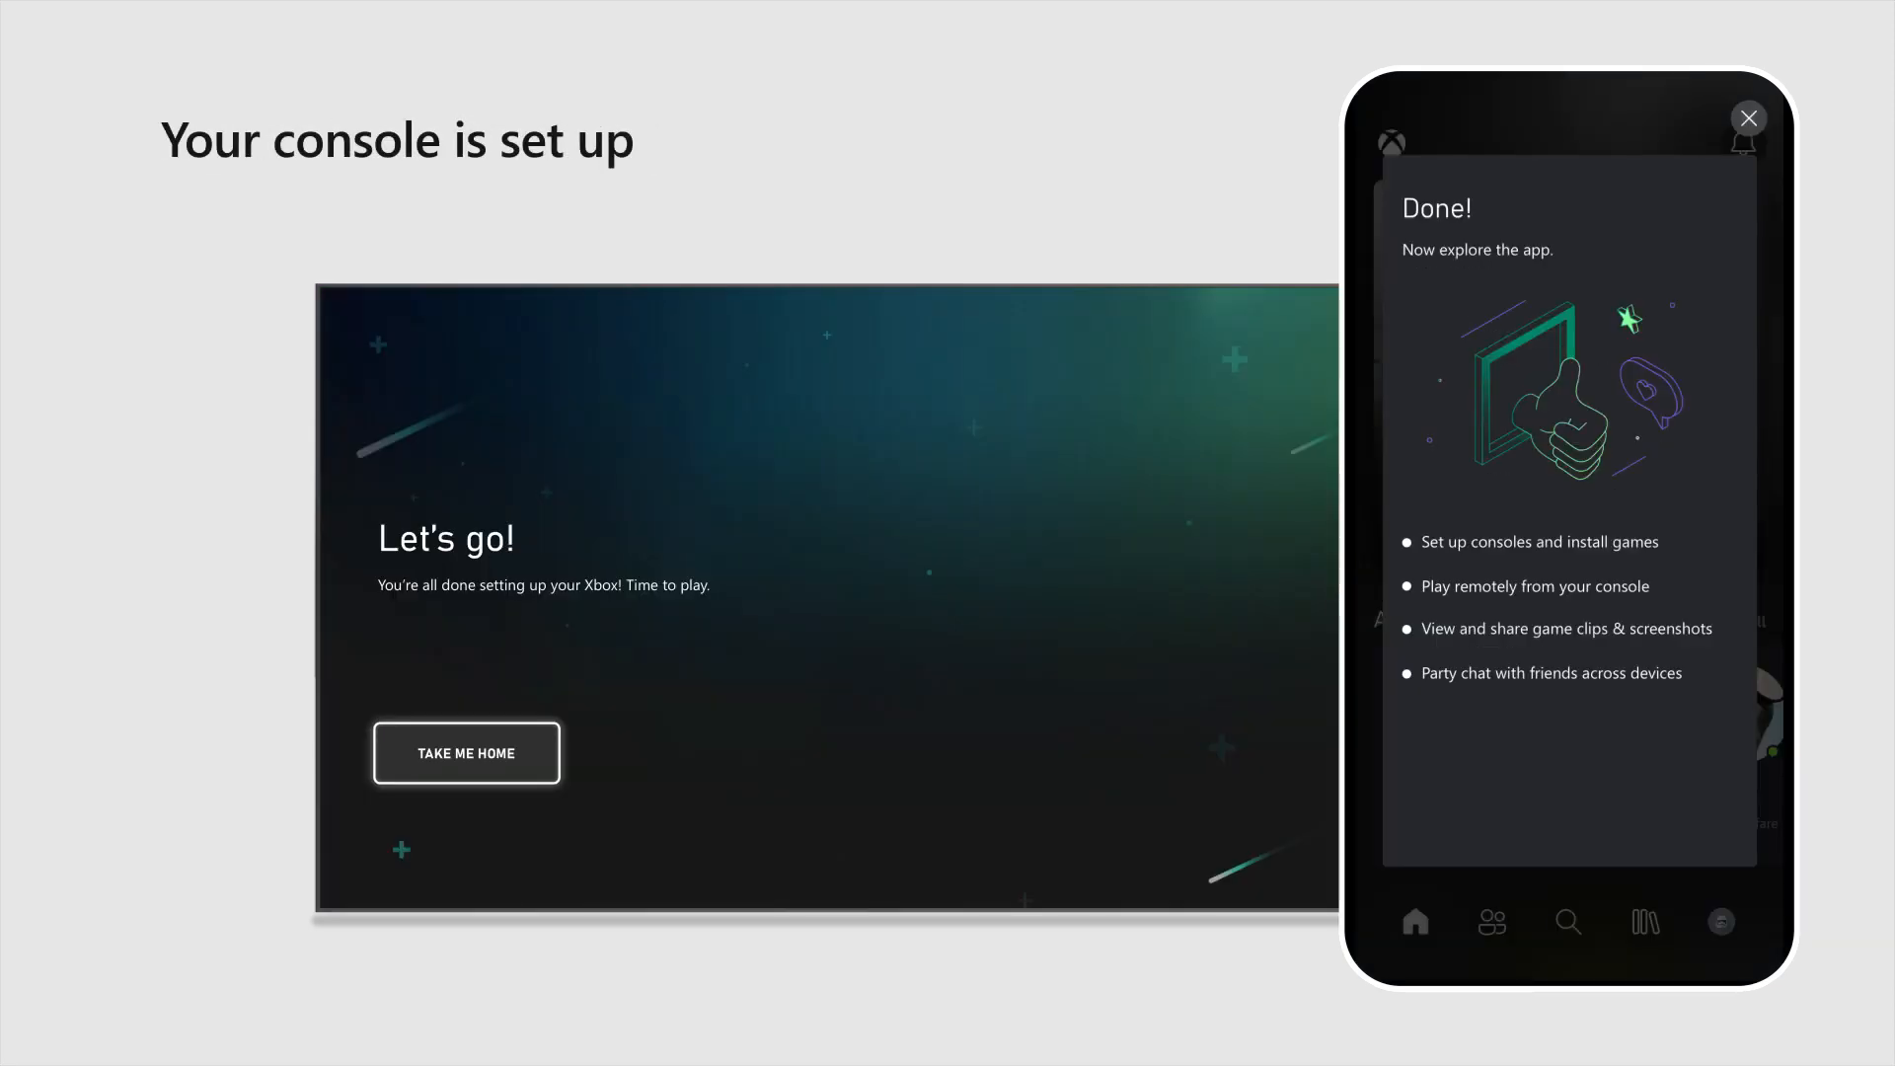